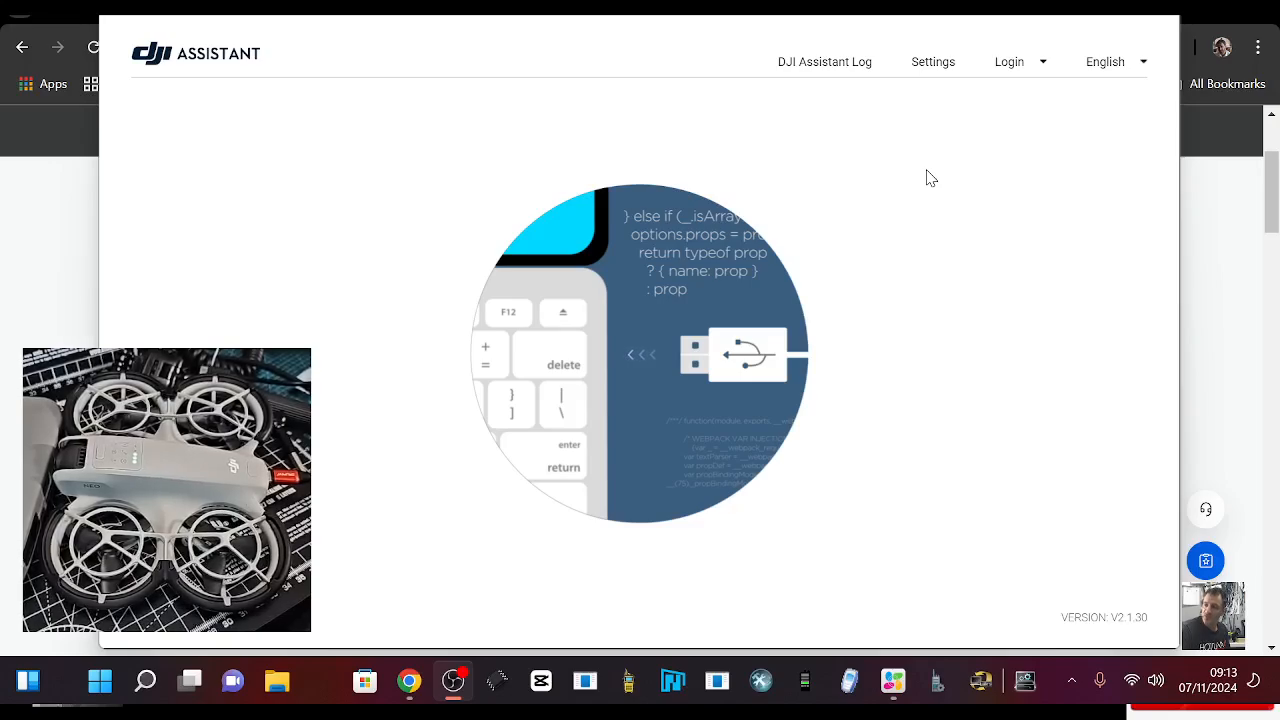
mouse_move(528, 91)
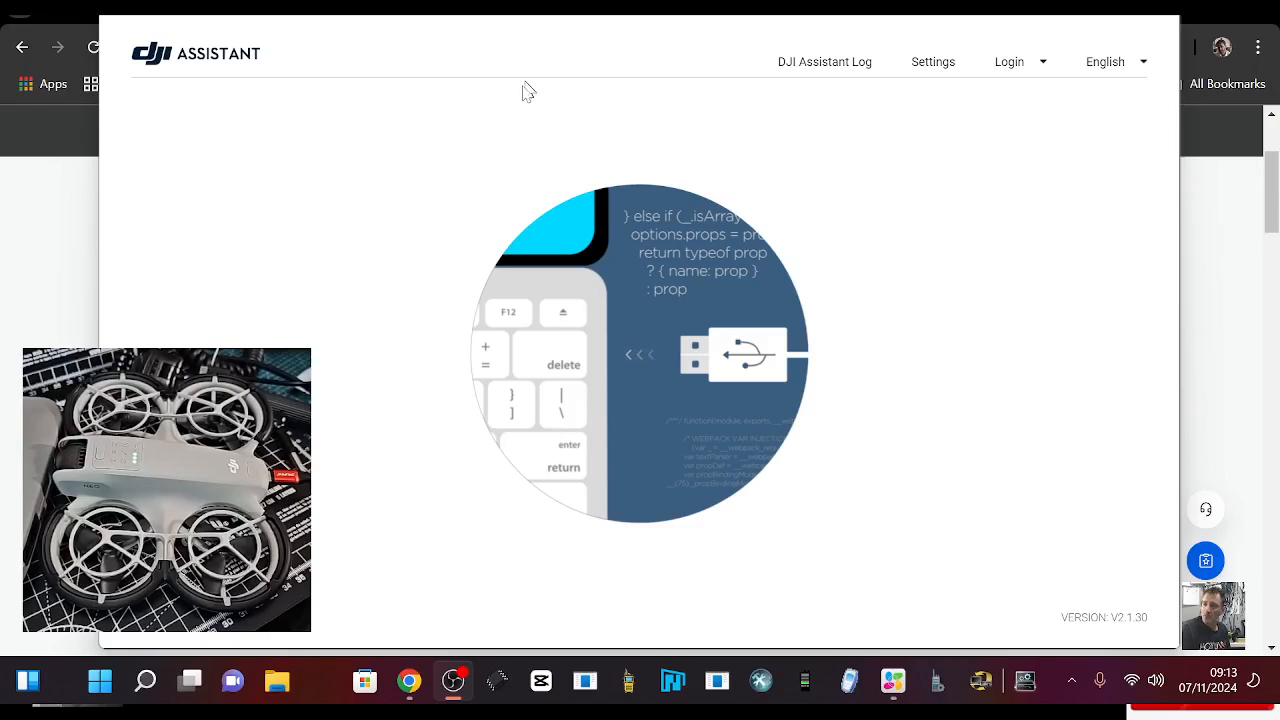
mouse_move(415, 90)
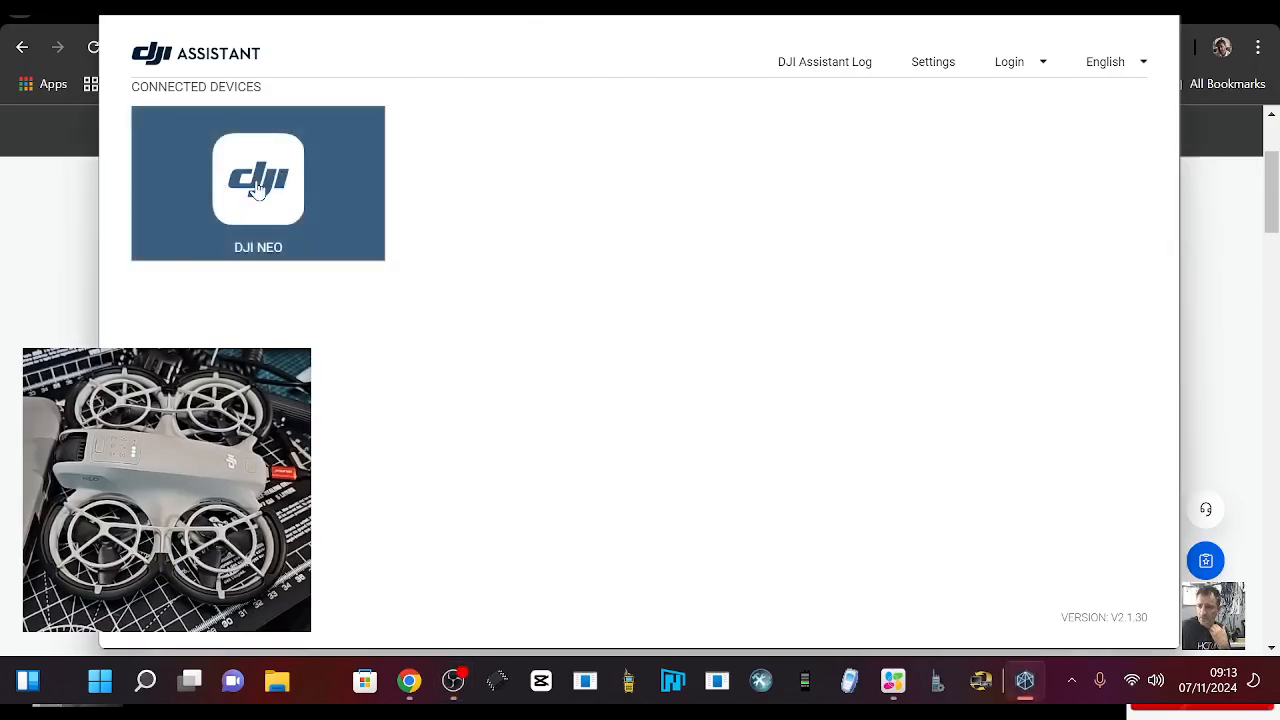
Open the connected DJI NEO and view the V01.00.0400 release notes.
click(258, 180)
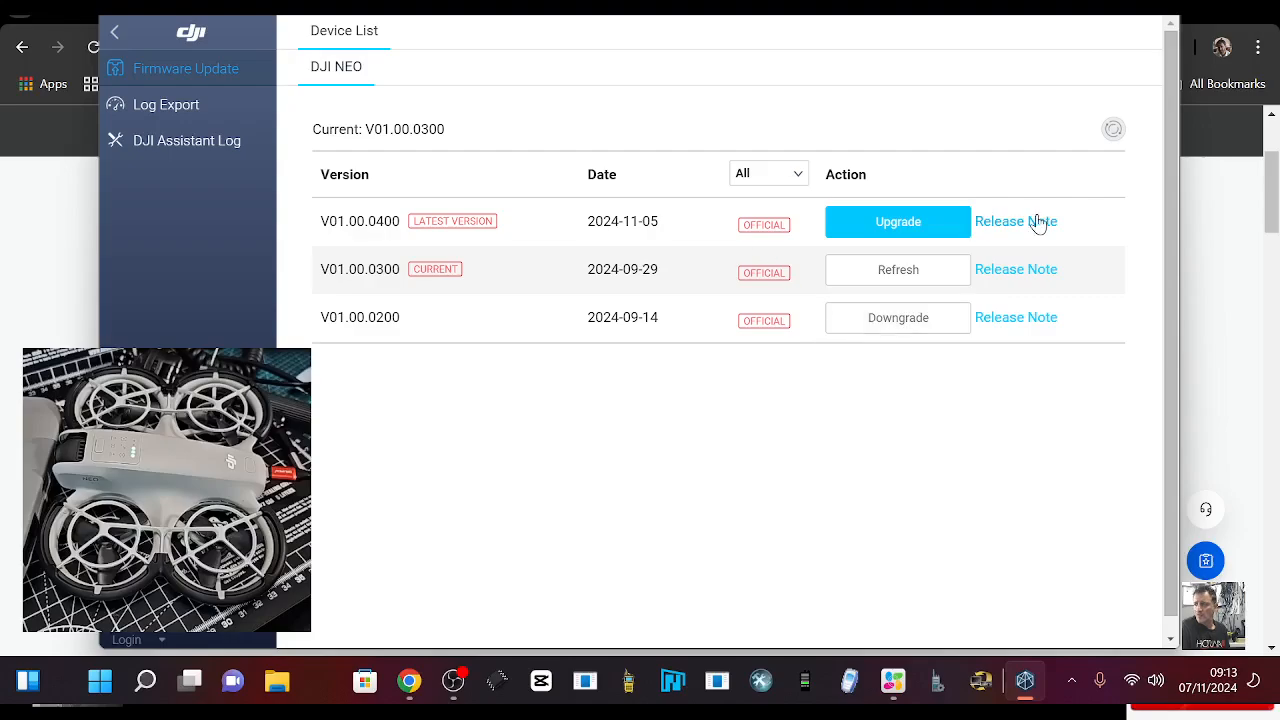
click(1015, 221)
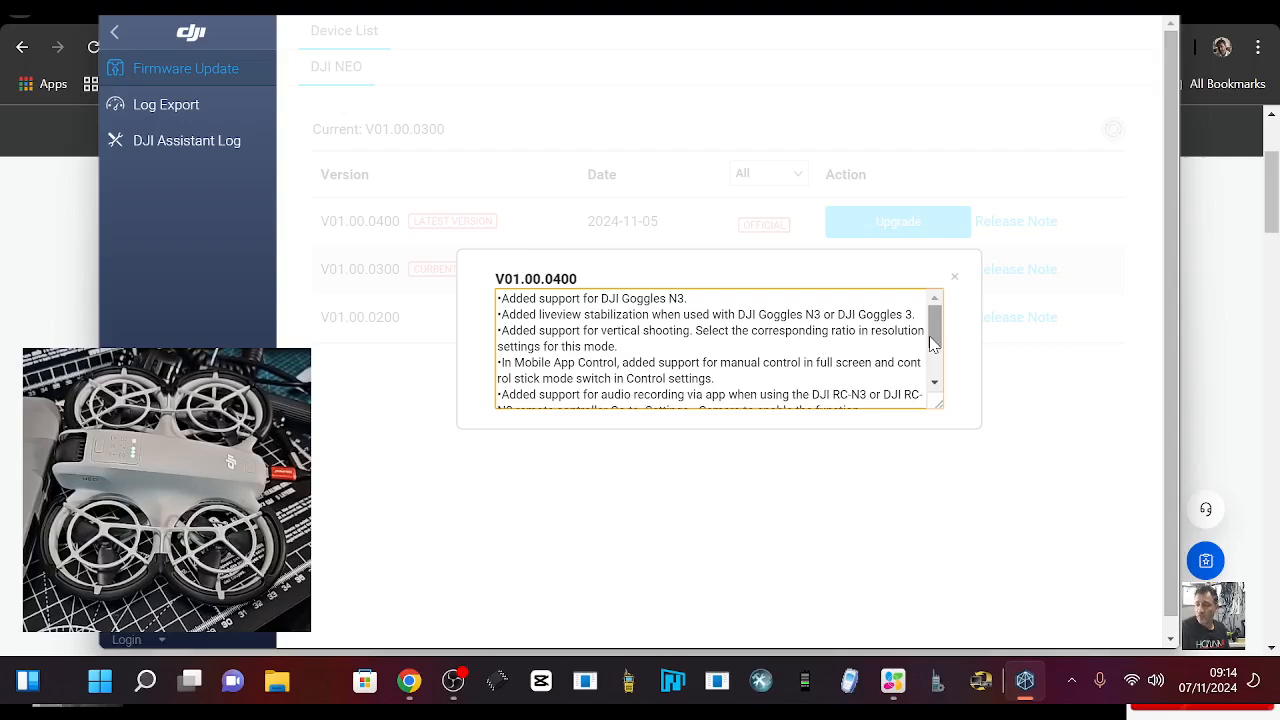
mouse_move(895, 348)
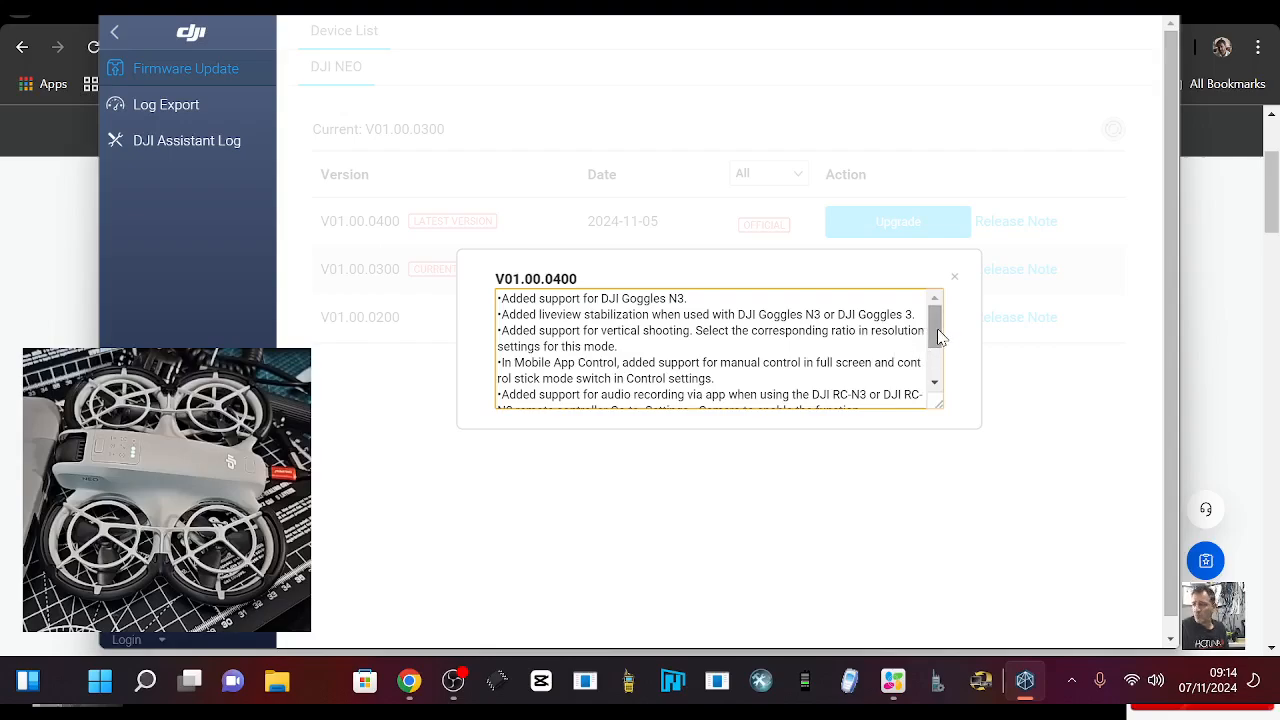
Read through and close the V01.00.0400 release notes, then start the upgrade.
scroll(down, 3)
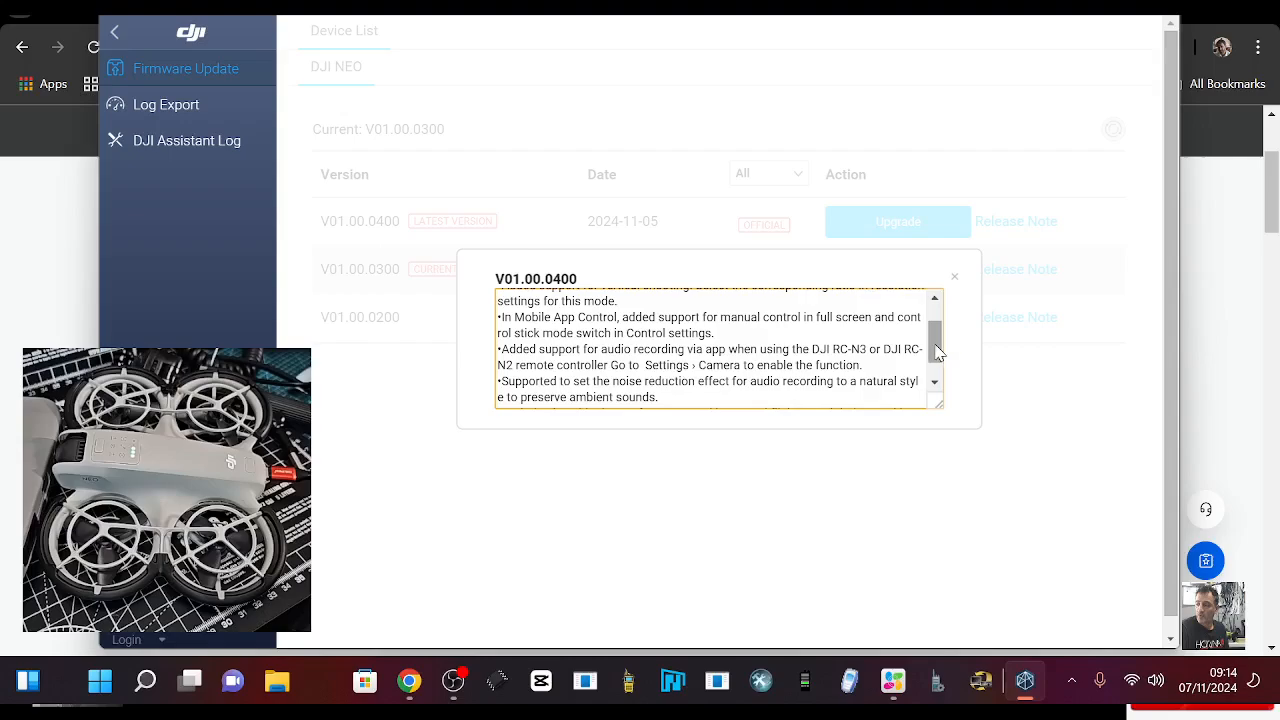
scroll(down, 3)
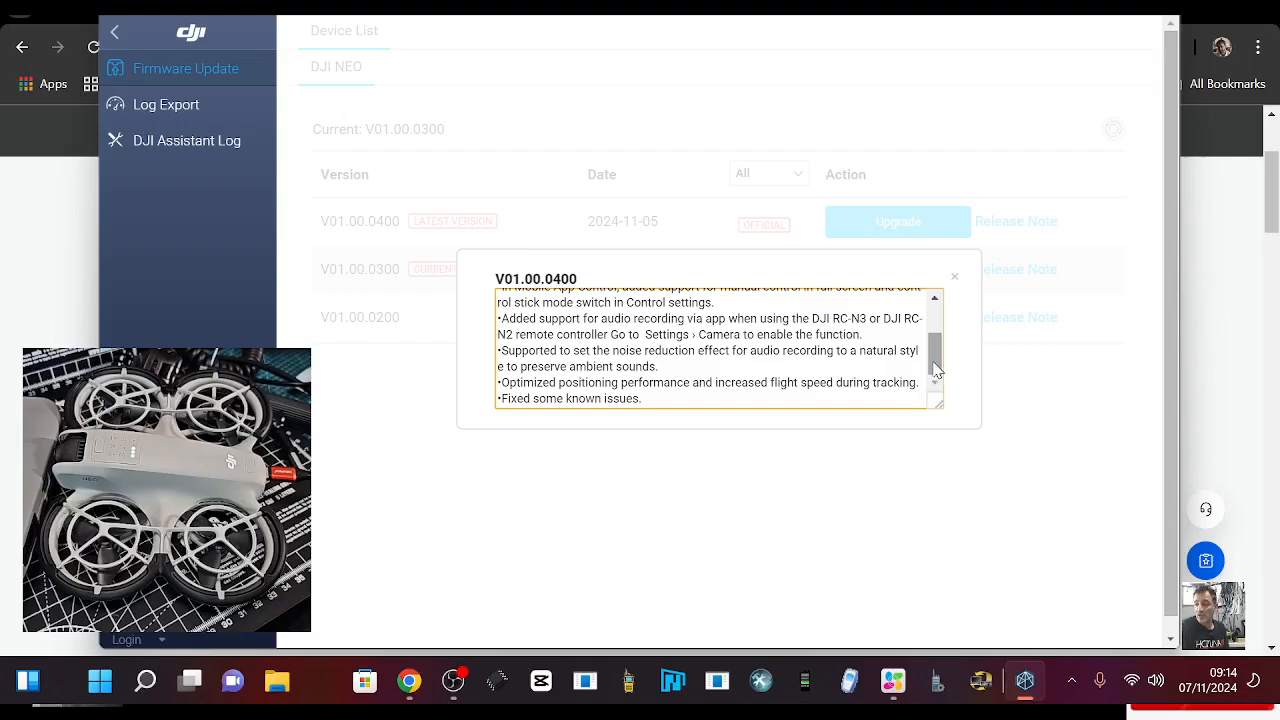
click(953, 276)
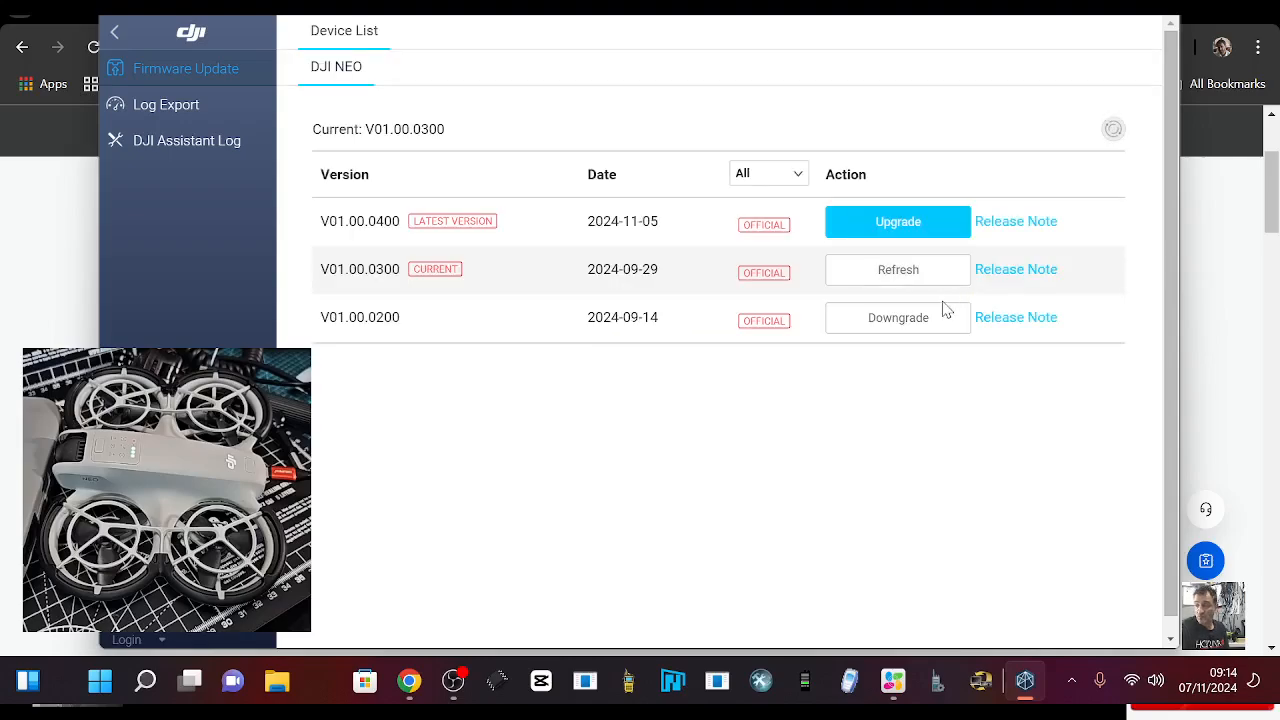
click(897, 221)
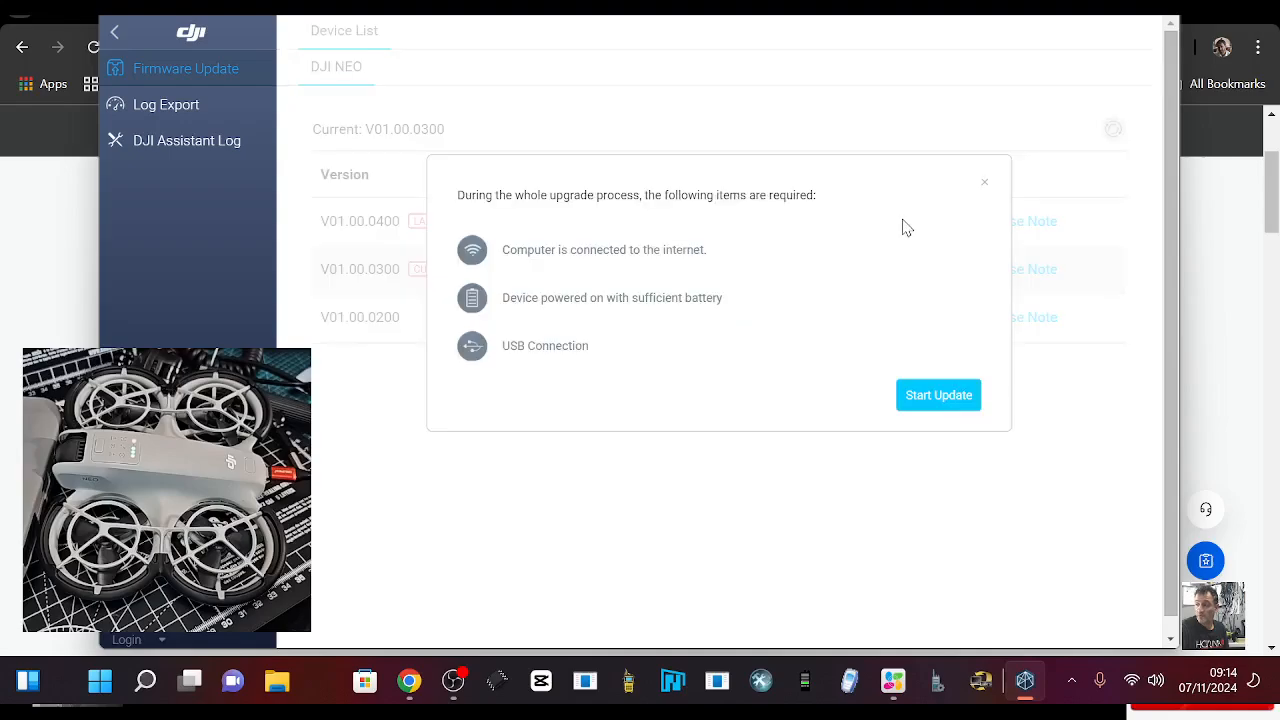
Confirm Start Update to begin downloading firmware V01.00.0400.
click(938, 395)
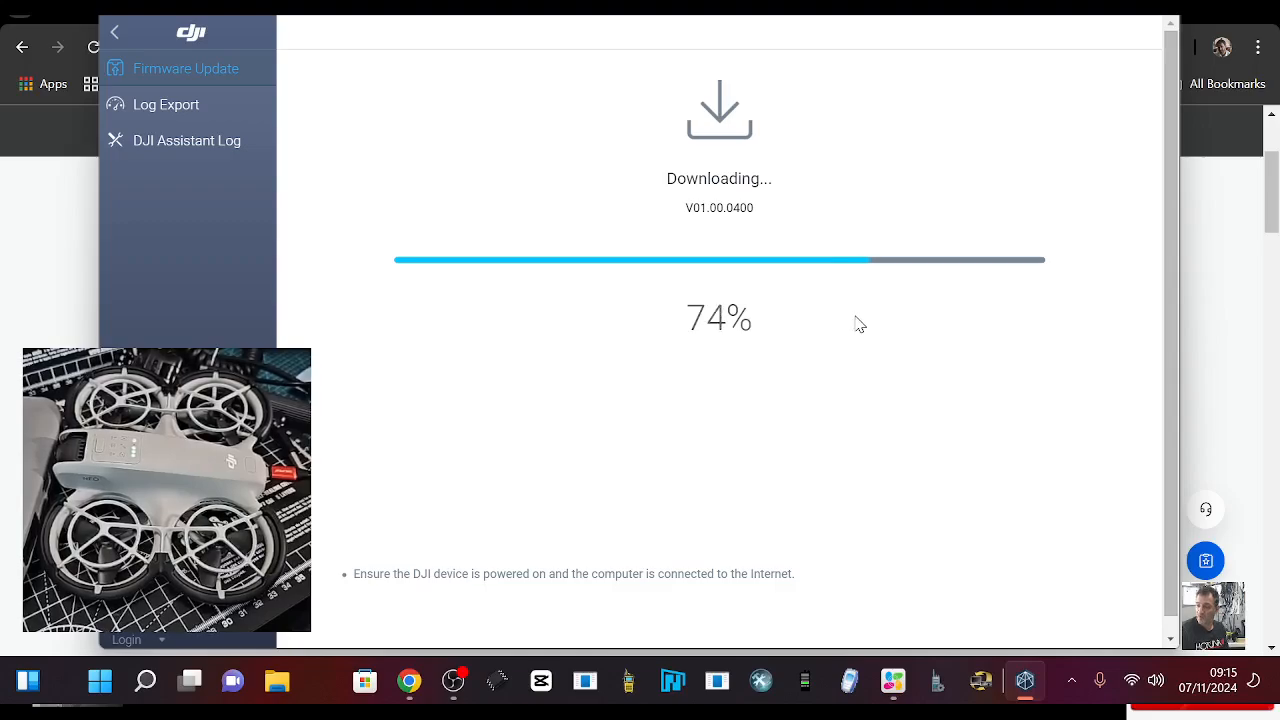
mouse_move(454, 681)
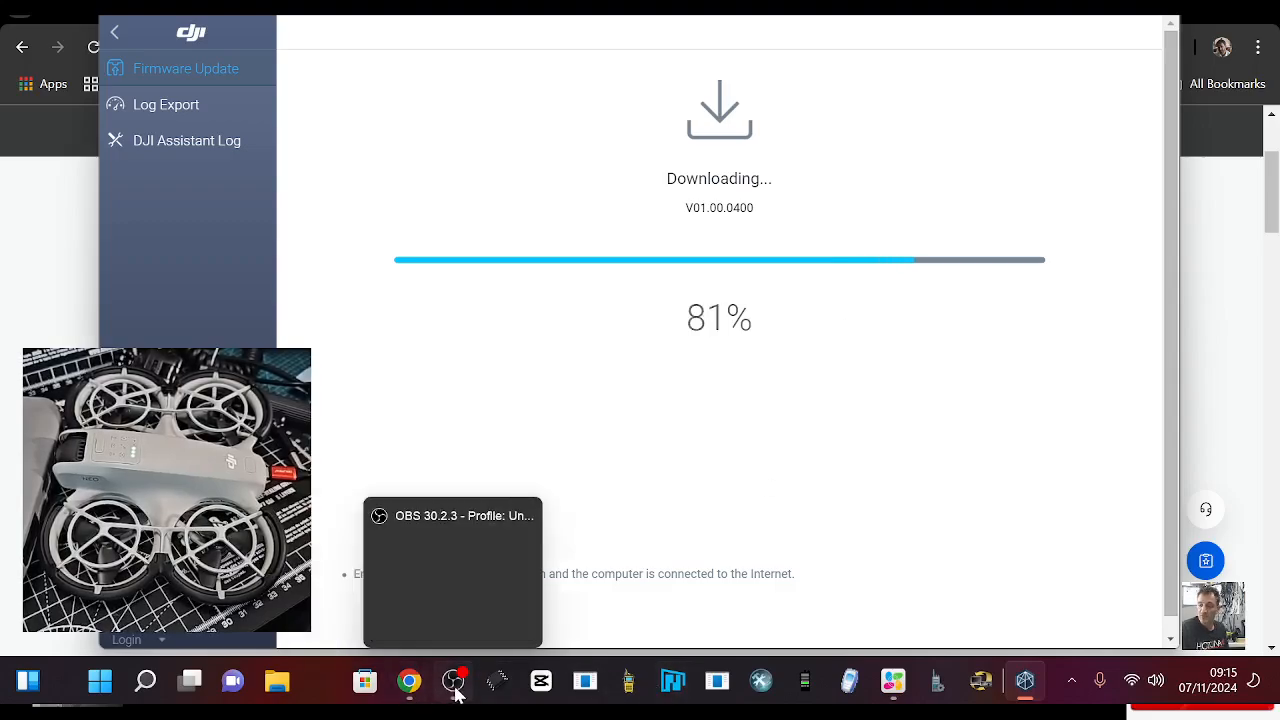